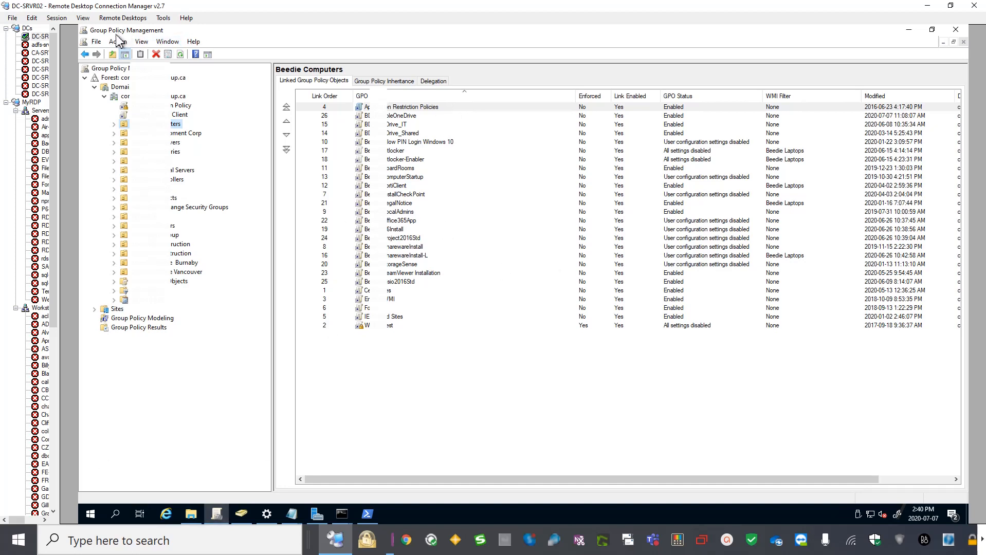
mouse_move(247, 177)
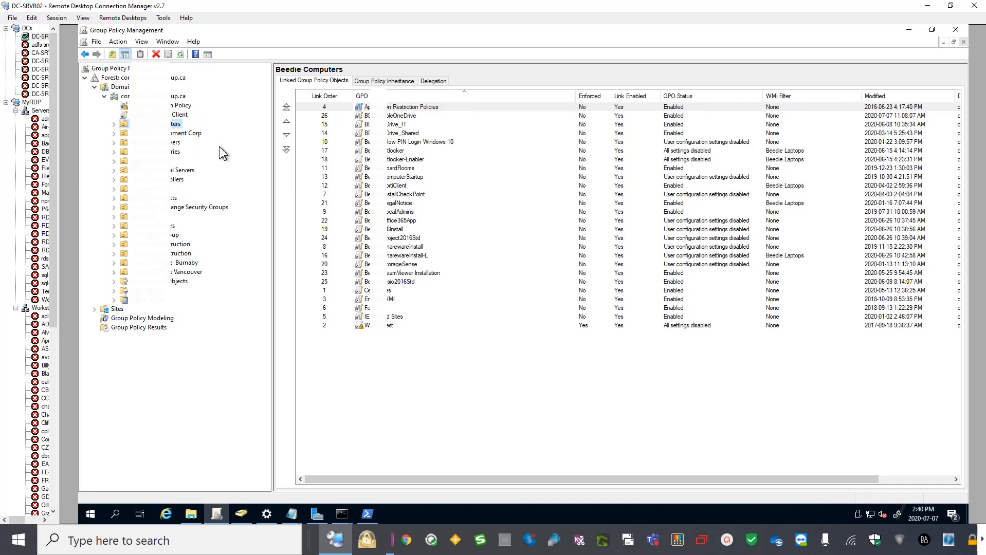
mouse_move(223, 154)
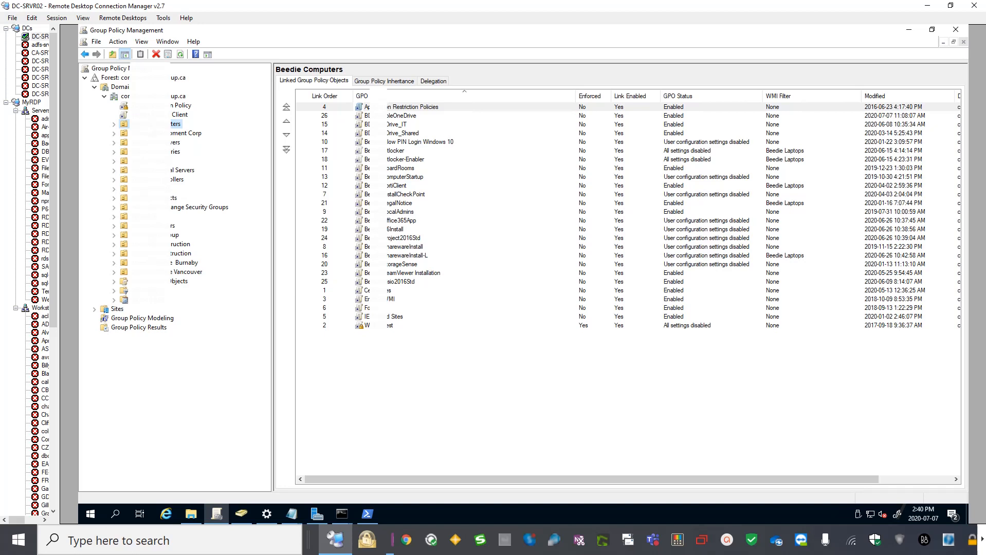
Start creating a GPO named 'Disable OneDrive' linked to the Beedie Computers unit, then cancel it.
right_click(176, 124)
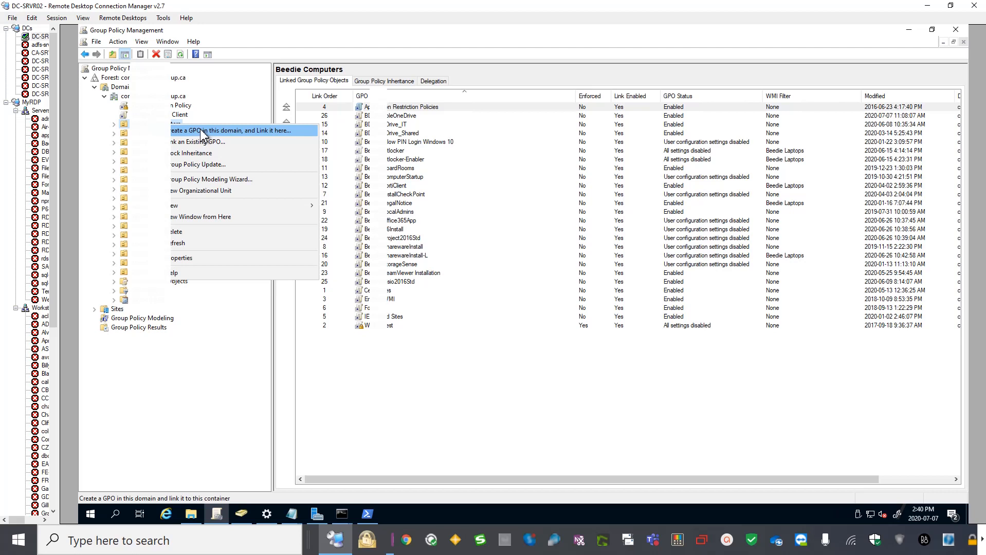
click(232, 131)
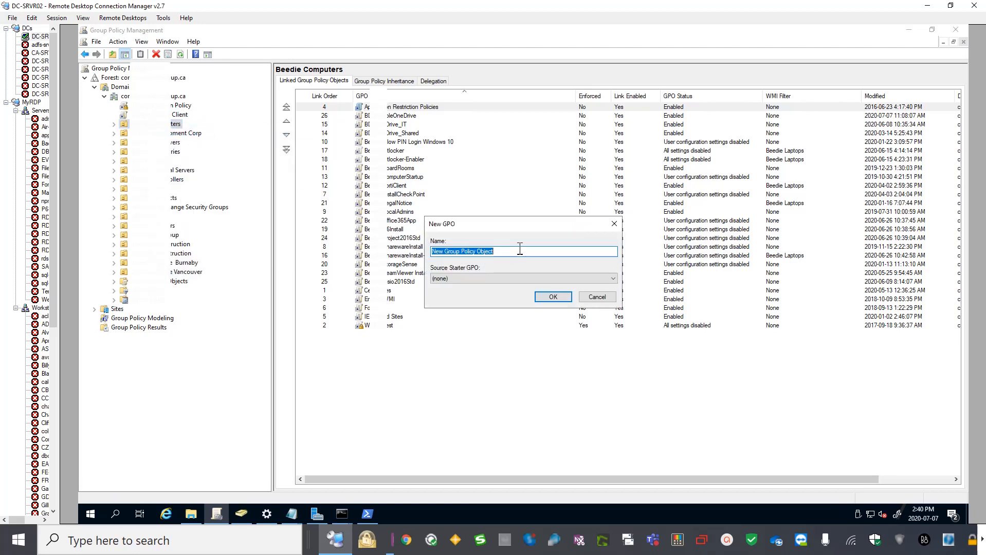
key(Delete)
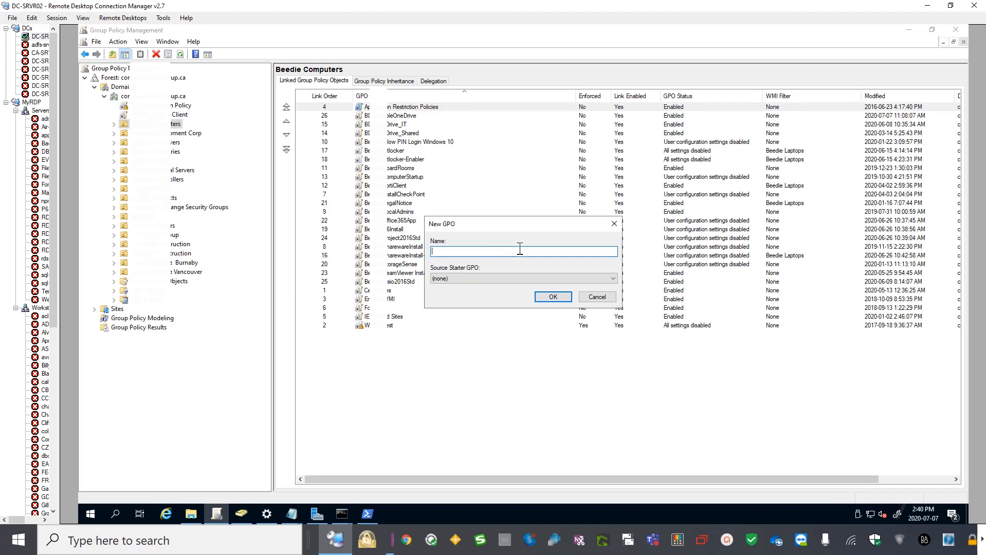
text(Disable)
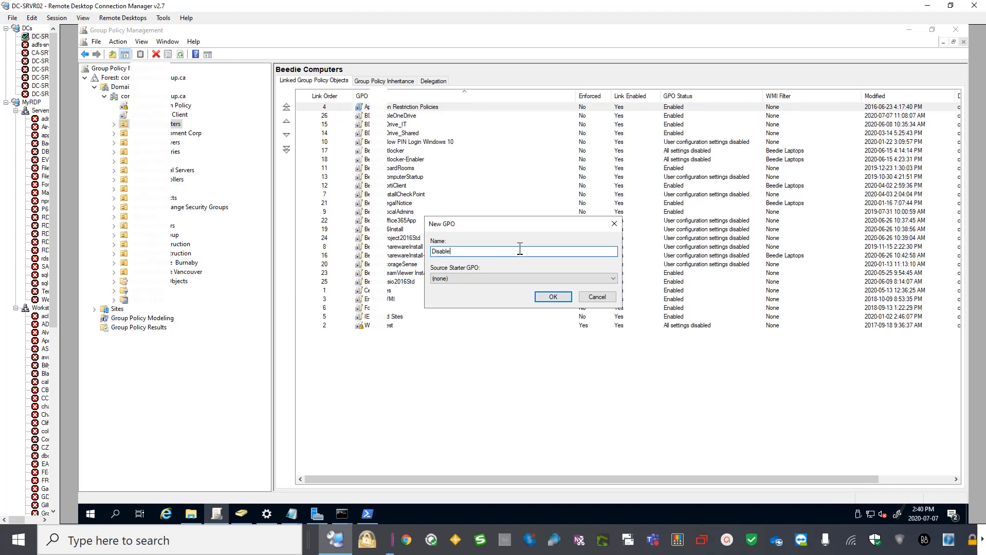
text(OneDrive)
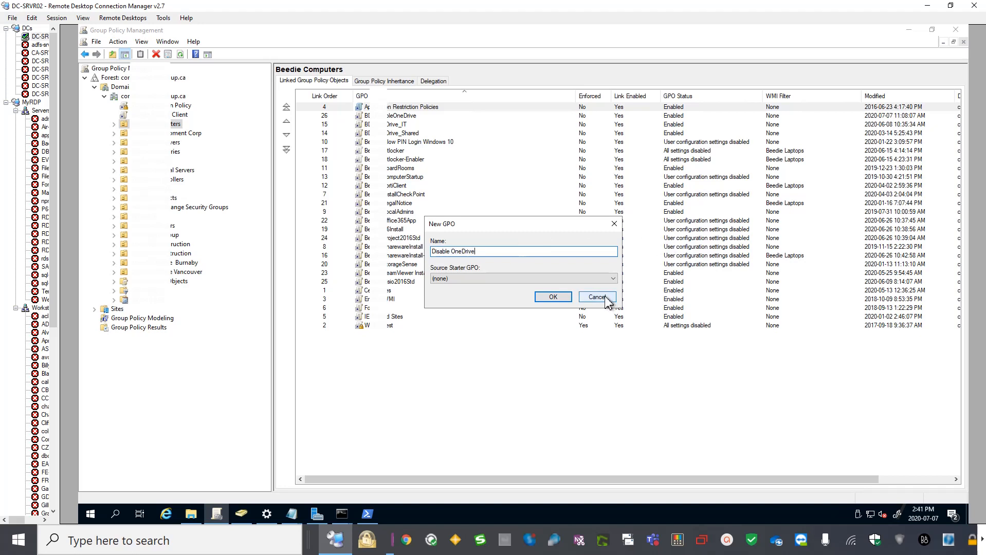
click(553, 297)
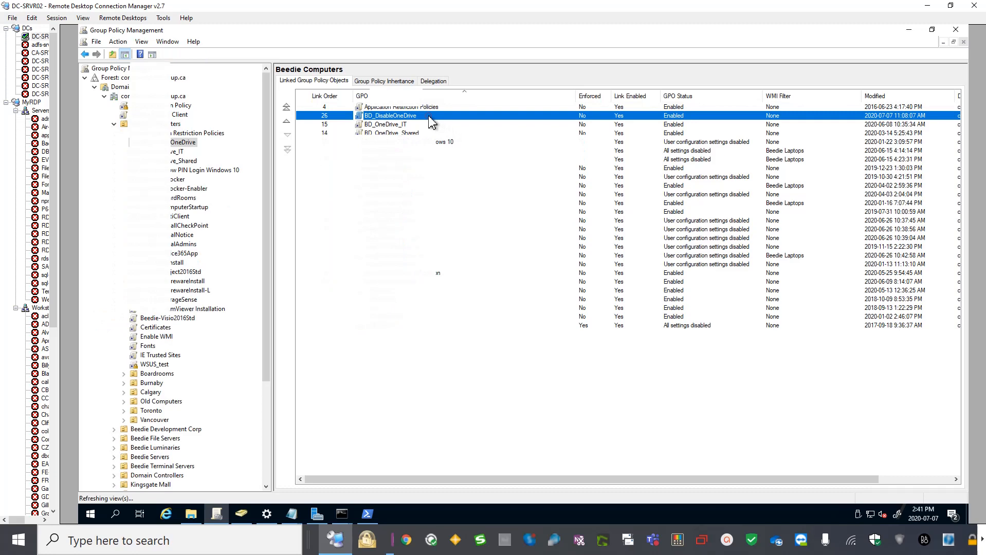
Review BD_DisableOneDrive's Scope links and select its first security filtering group.
double_click(390, 116)
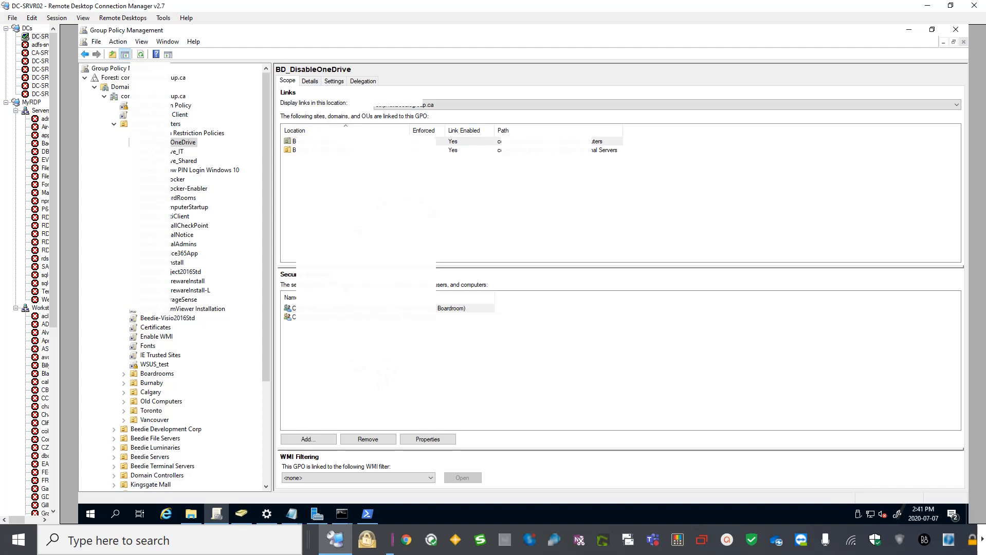
mouse_move(369, 338)
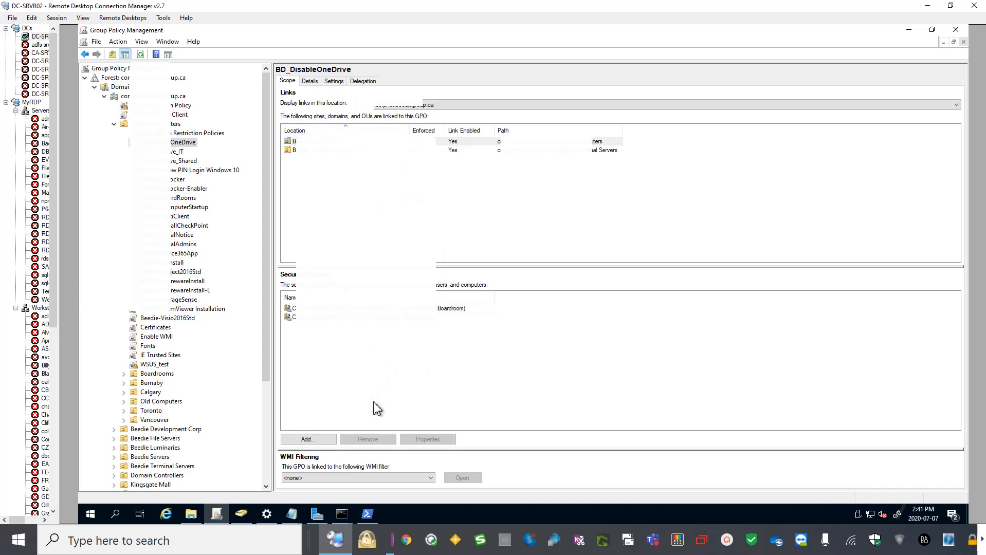
mouse_move(339, 337)
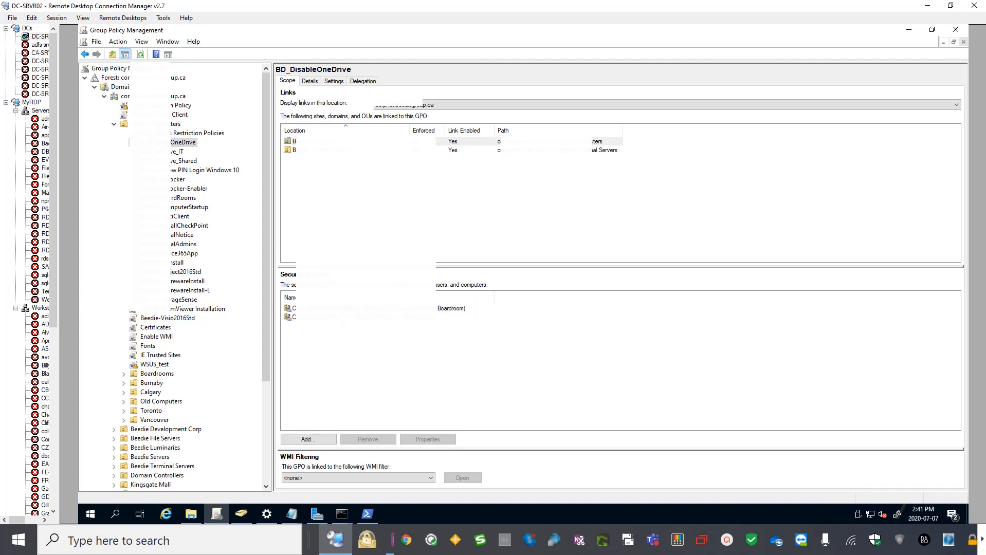
mouse_move(366, 341)
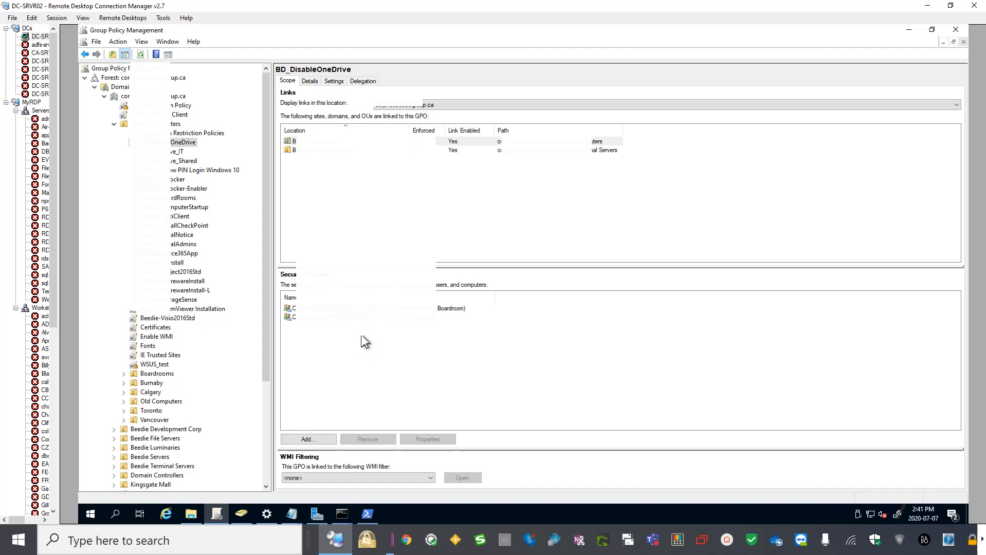
mouse_move(347, 357)
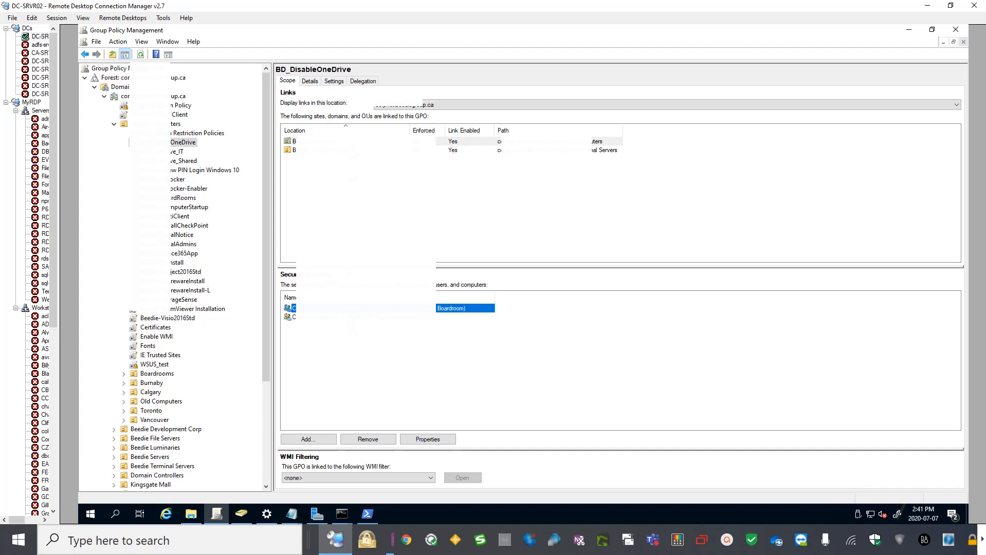
click(334, 80)
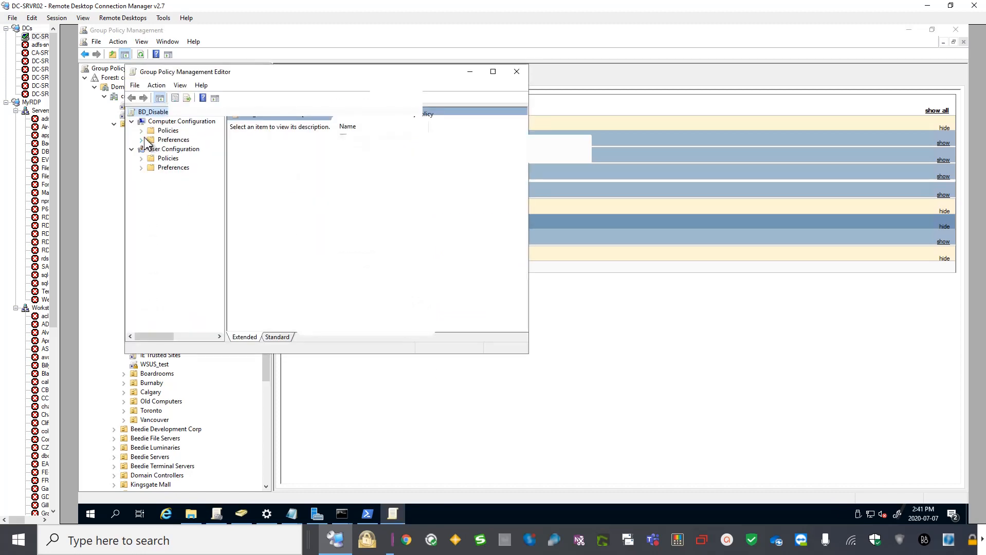
Expand Computer Configuration > Policies > Administrative Templates down to the Windows Components OneDrive folder.
click(141, 140)
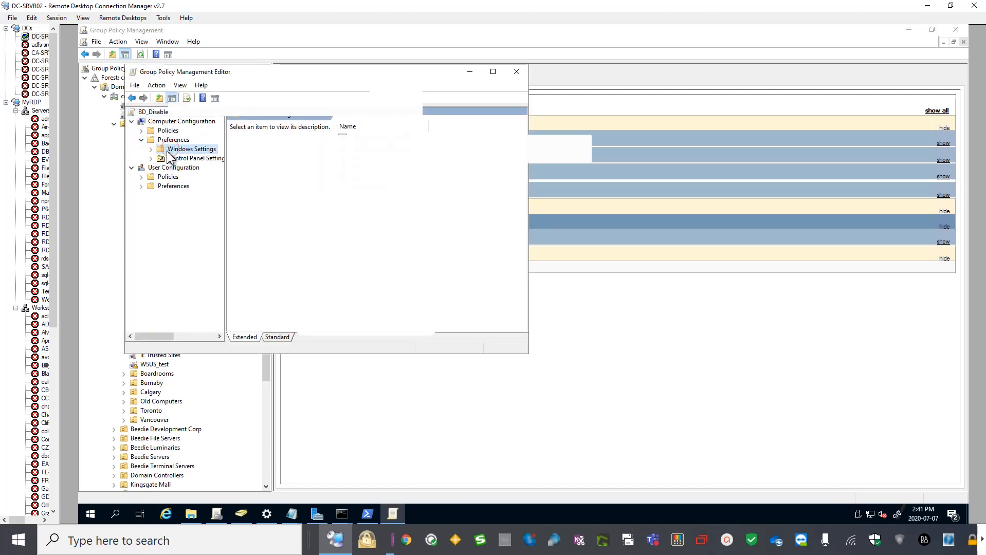
click(140, 131)
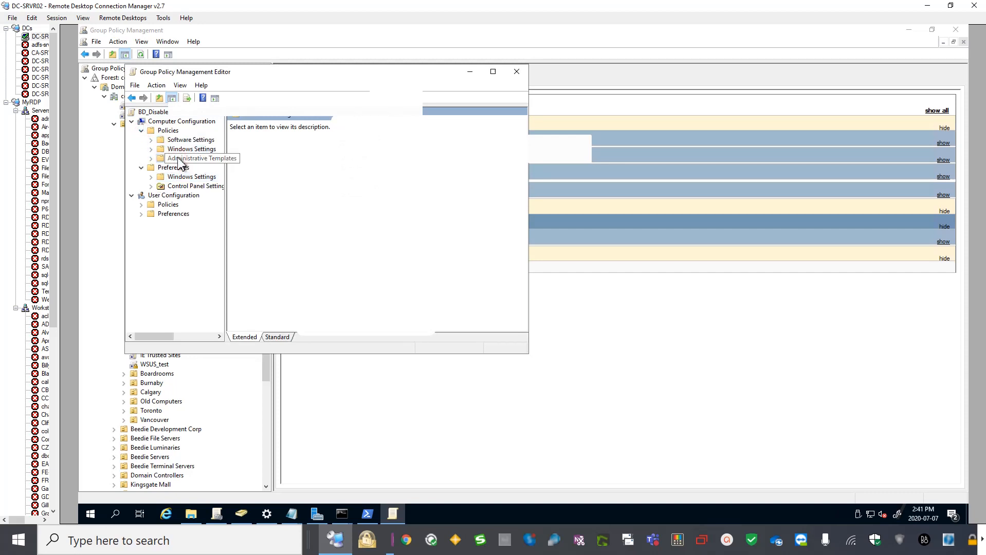
click(202, 157)
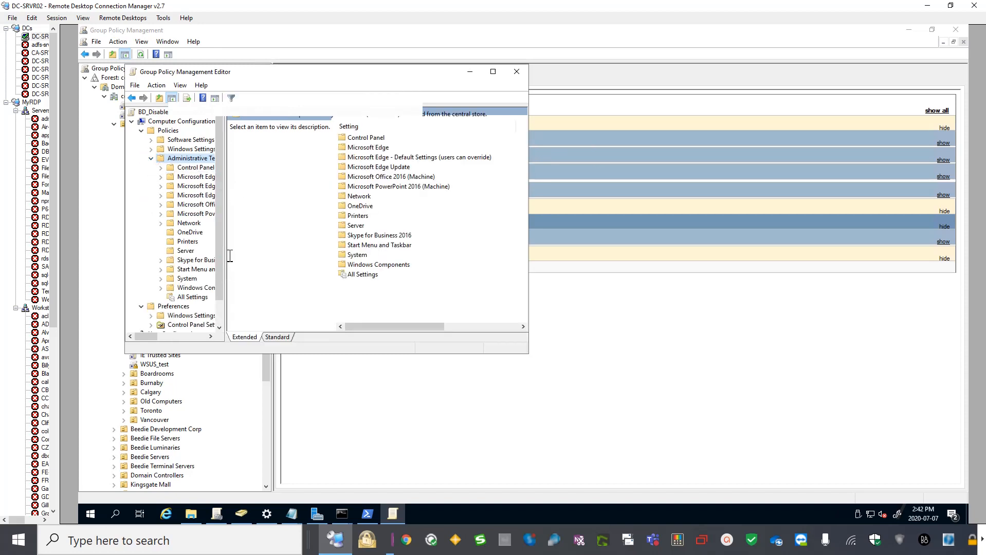
click(195, 287)
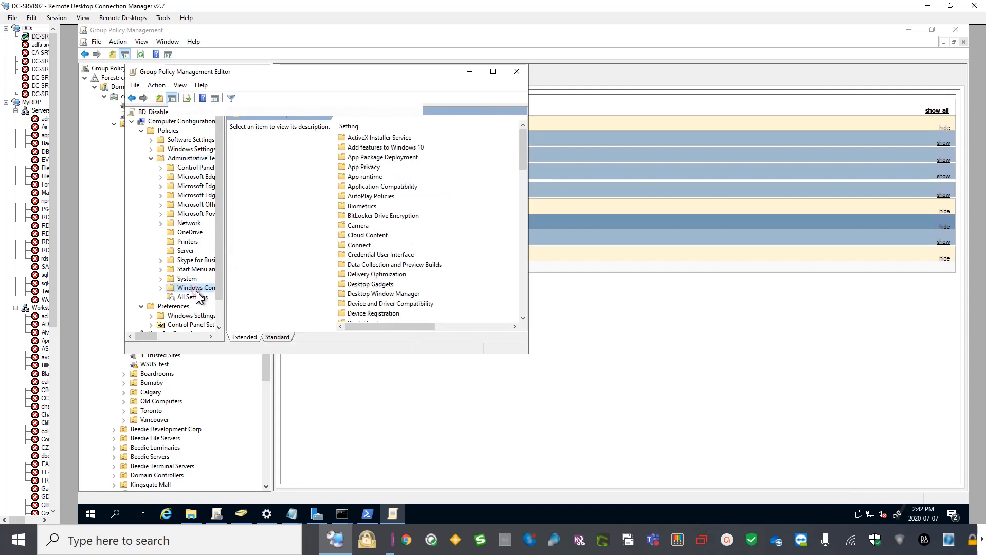
click(380, 256)
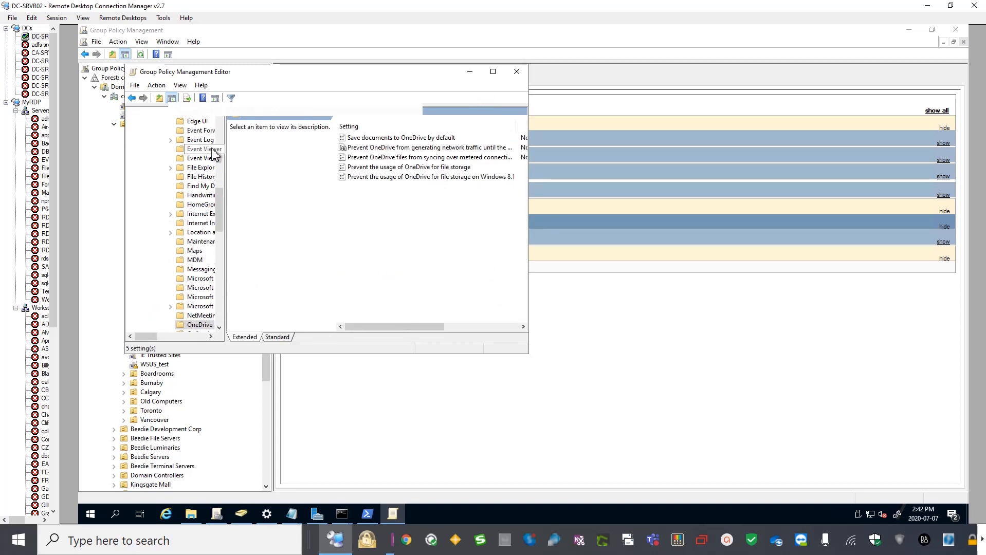
Set both 'Prevent the usage of OneDrive for file storage' policies, including Windows 8.1, to Enabled.
click(428, 156)
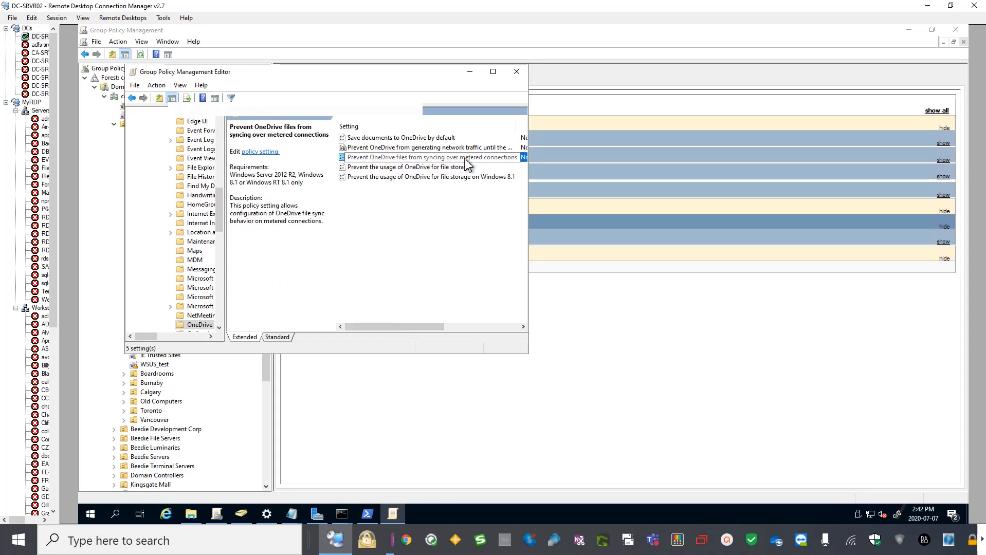
click(432, 156)
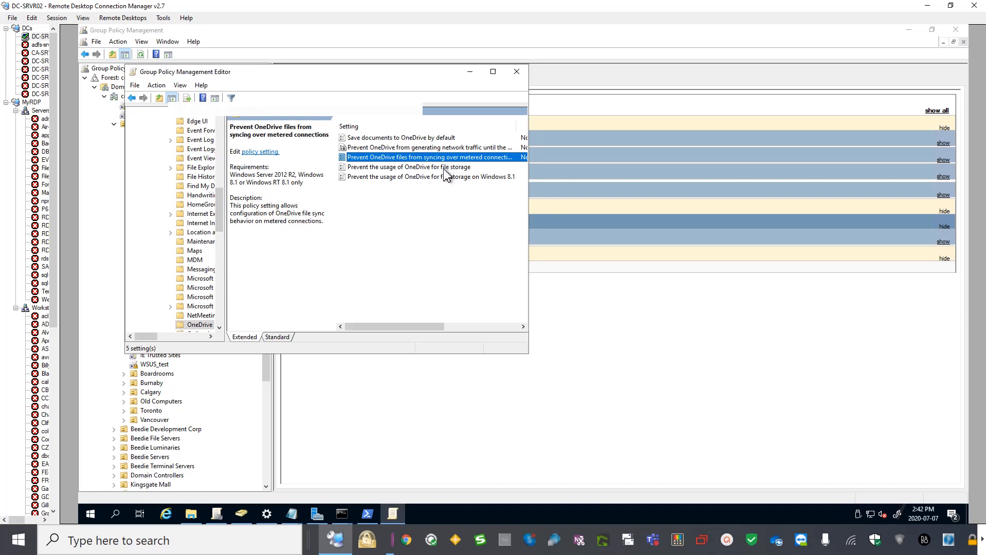
click(408, 167)
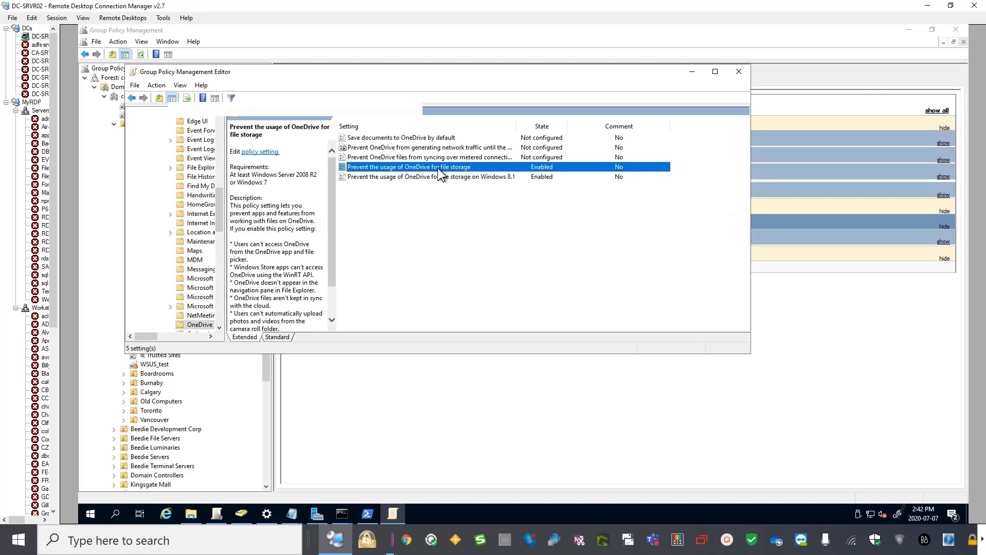
click(431, 177)
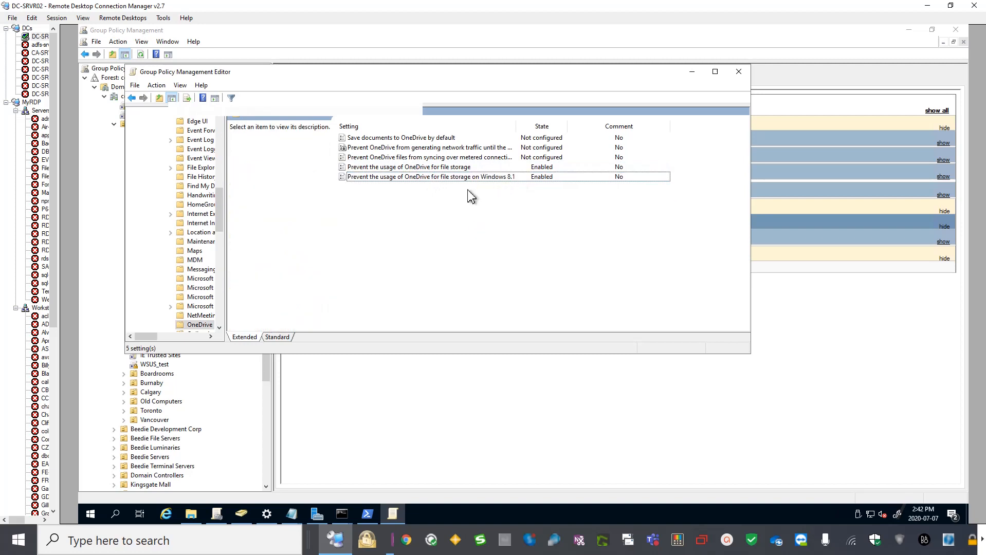
mouse_move(481, 246)
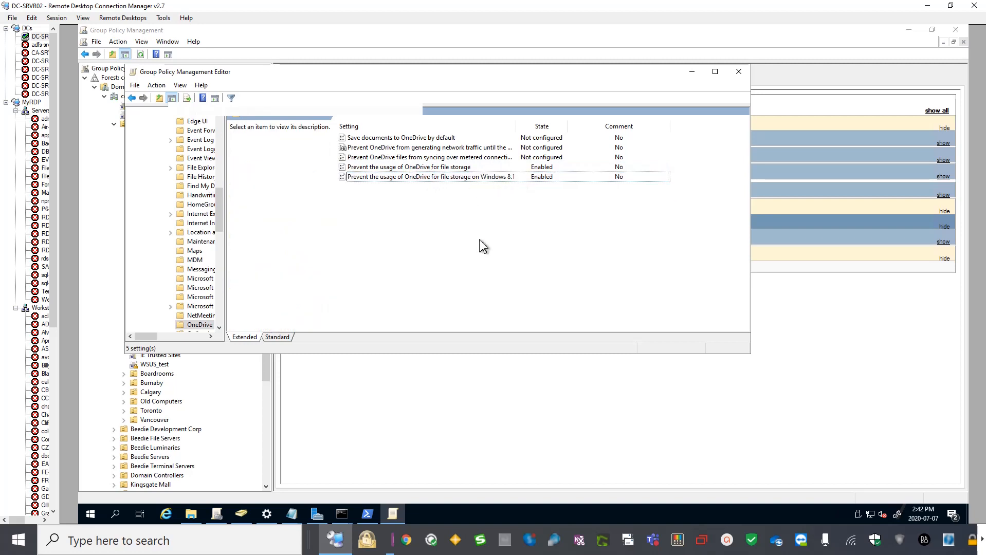